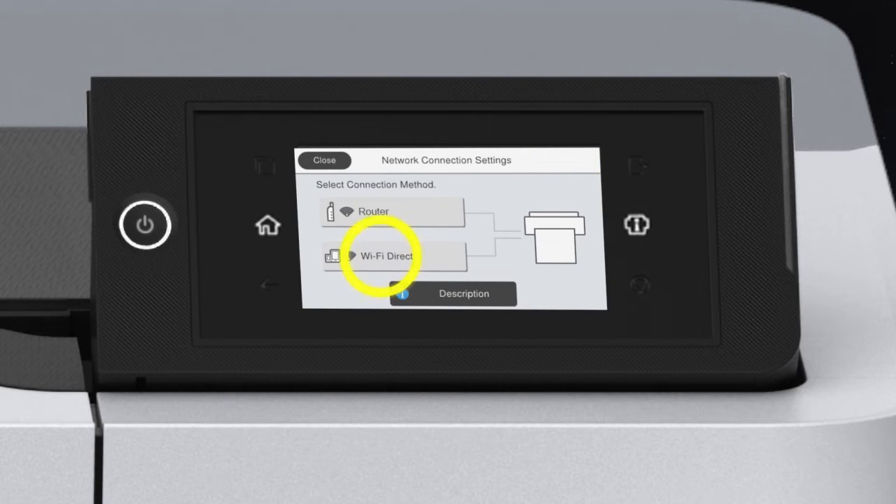
Choose Wi-Fi Direct, view the network help topics, then return to Ready to print
{"action": "left_click", "coordinate": [393, 255]}
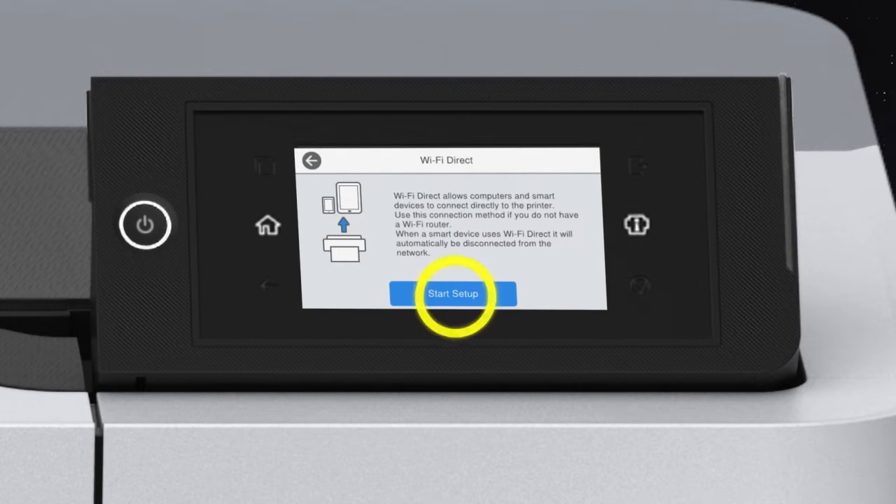
{"action": "left_click", "coordinate": [453, 294]}
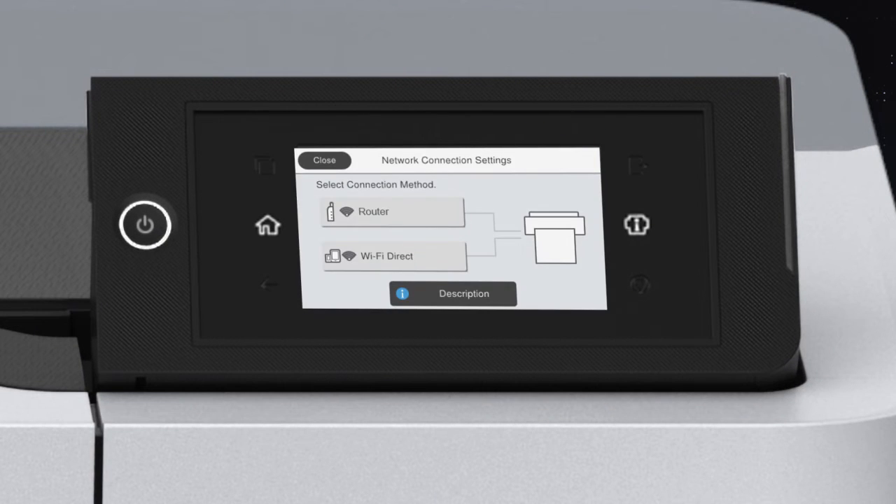
{"action": "left_click", "coordinate": [453, 293]}
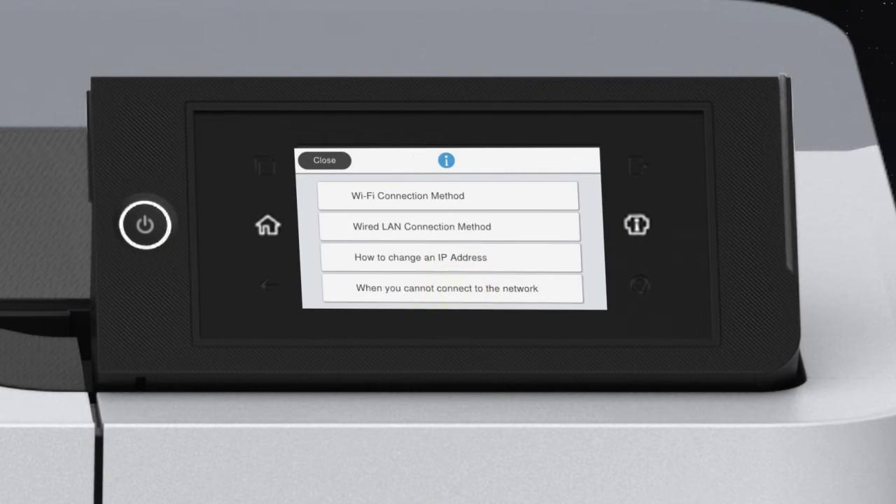
{"action": "left_click", "coordinate": [449, 227]}
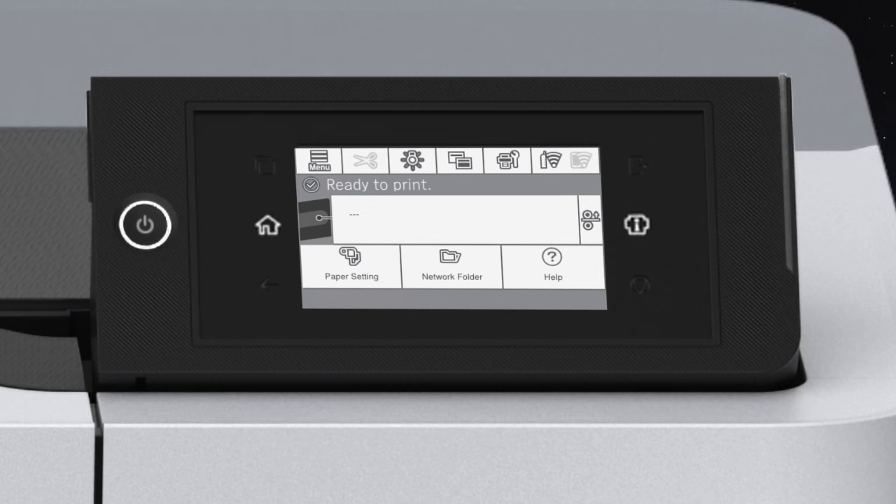
Go through Menu, General Settings, Network Settings and Advanced to the manual TCP/IP settings
{"action": "left_click", "coordinate": [318, 160]}
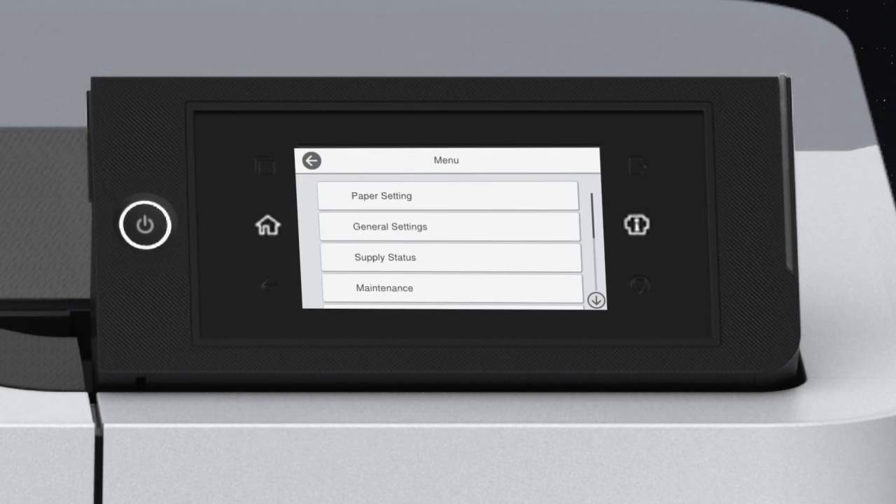
{"action": "left_click", "coordinate": [447, 226]}
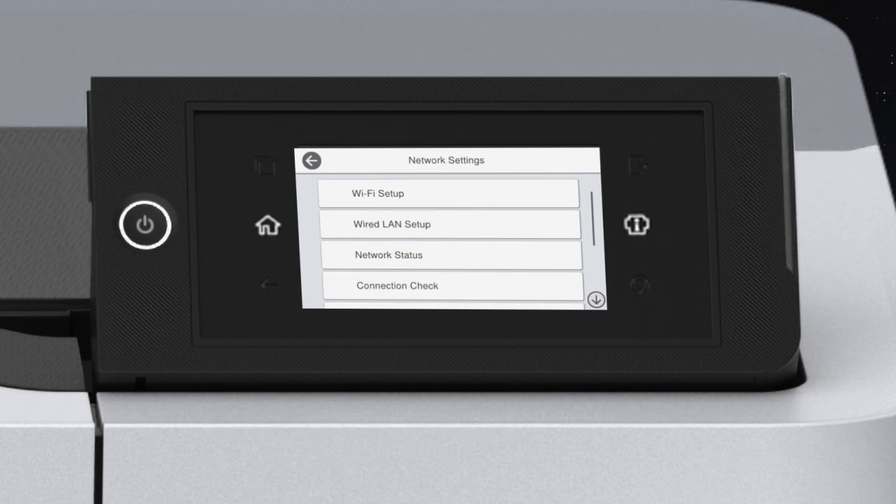
{"action": "scroll", "scroll_direction": "down", "scroll_amount": 3}
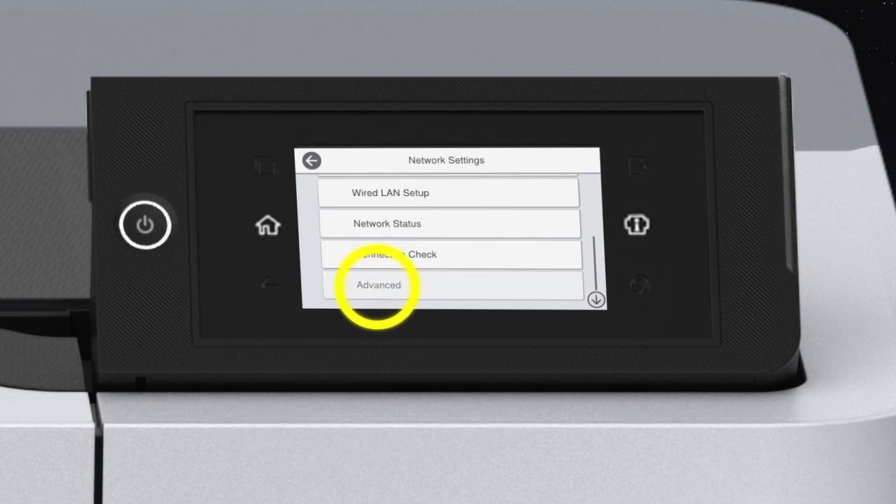
{"action": "left_click", "coordinate": [378, 285]}
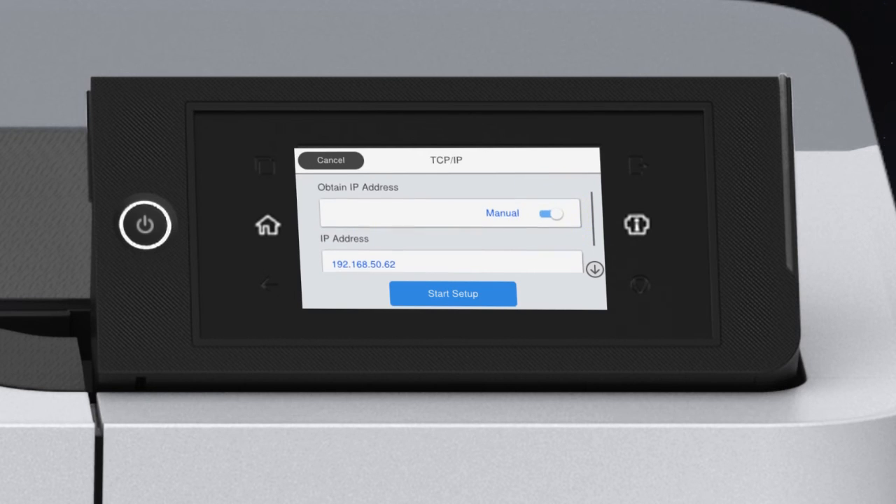
Enter IP 192.168.50.62, then verify subnet 255.255.255.0 and gateway/DNS 192.168.50.1
{"action": "left_click", "coordinate": [452, 262]}
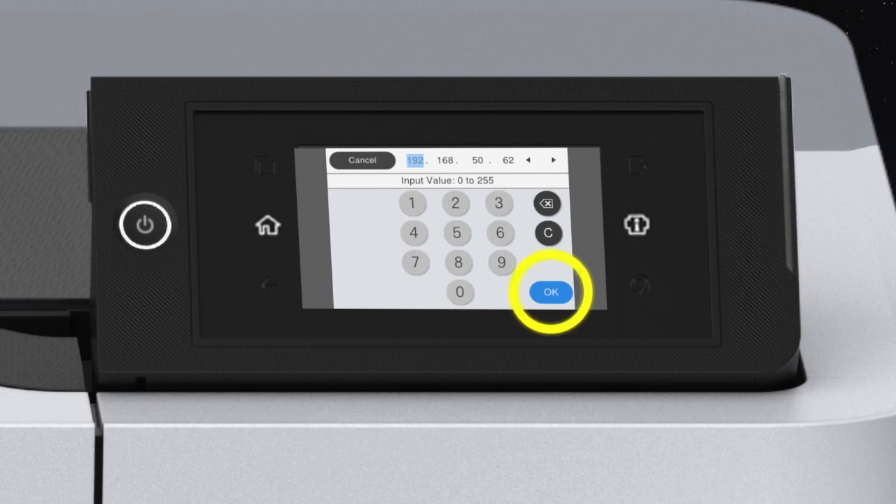
{"action": "left_click", "coordinate": [550, 292]}
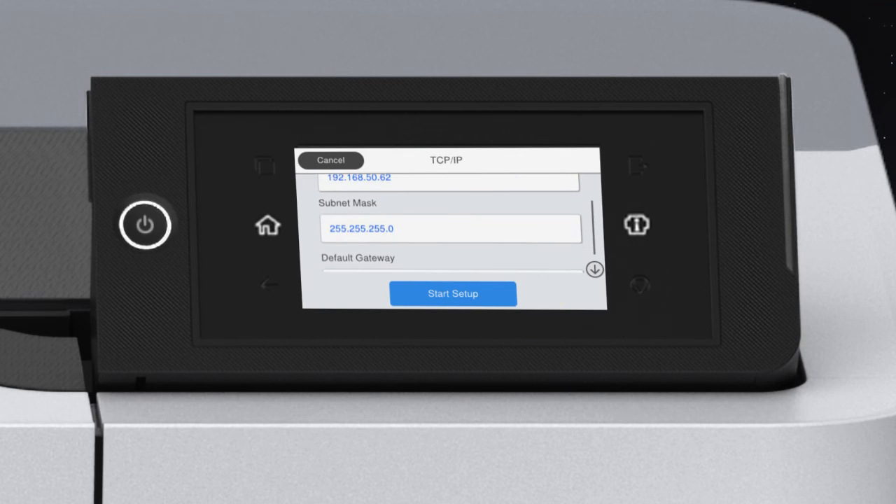
{"action": "scroll", "scroll_direction": "down", "scroll_amount": 3}
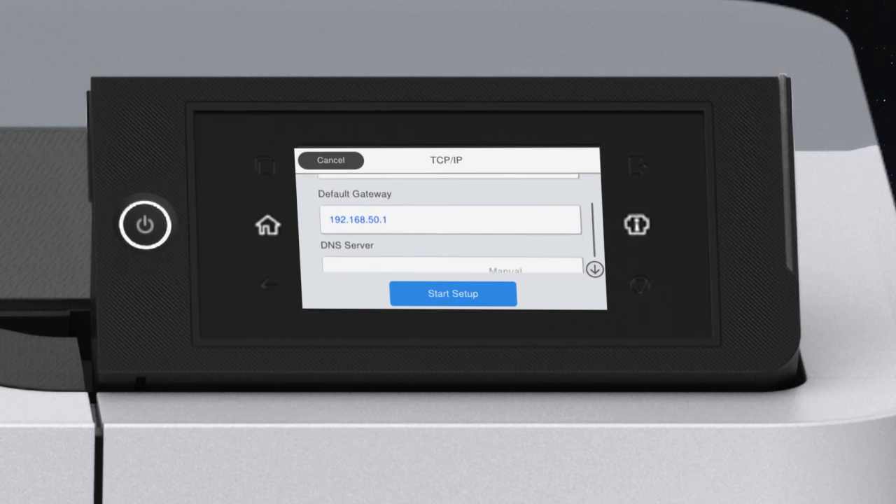
{"action": "scroll", "scroll_direction": "down", "scroll_amount": 3}
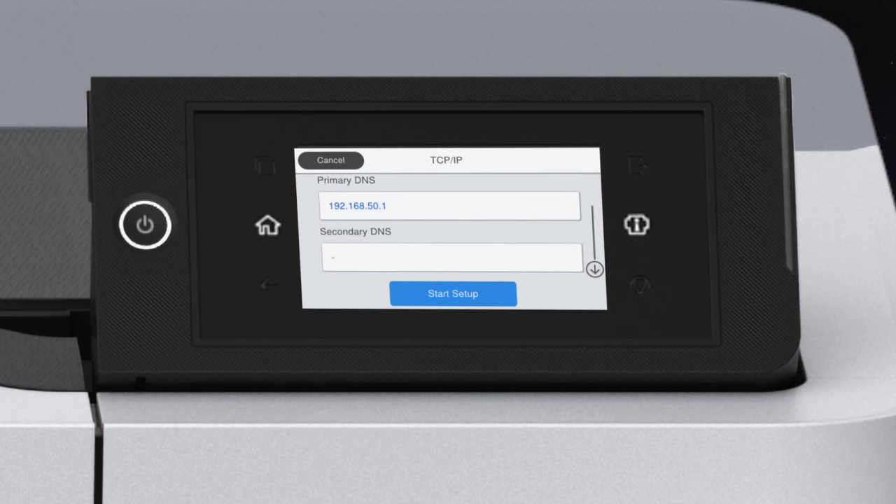